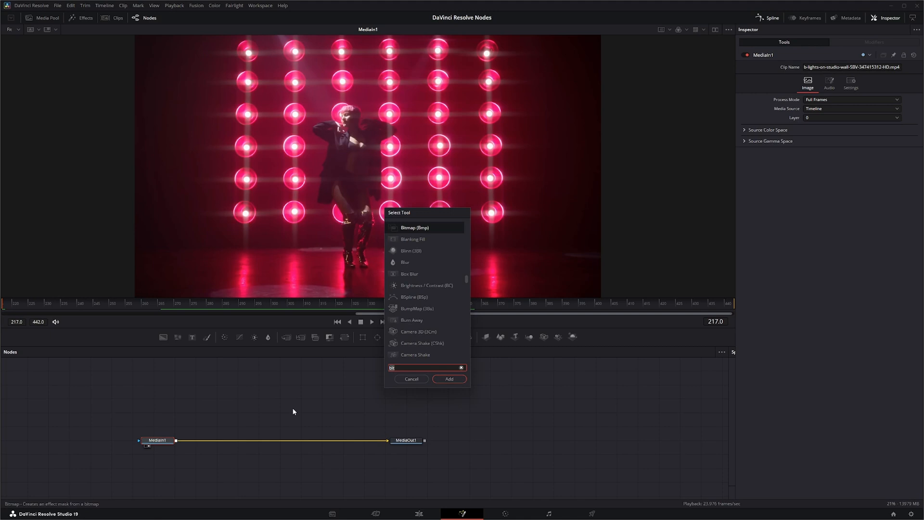
Add a Soft Glow node between the dancer clip and the output via Select Tool search 'soft'
text(soft)
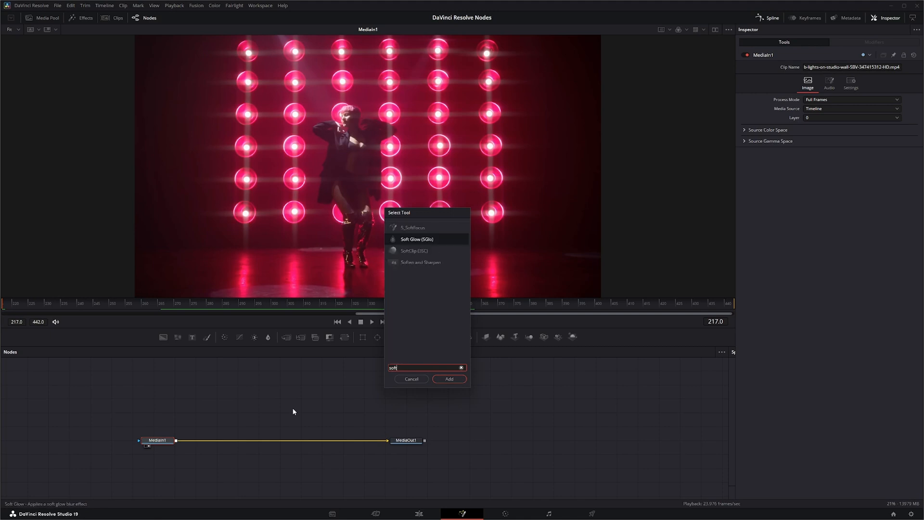
click(449, 378)
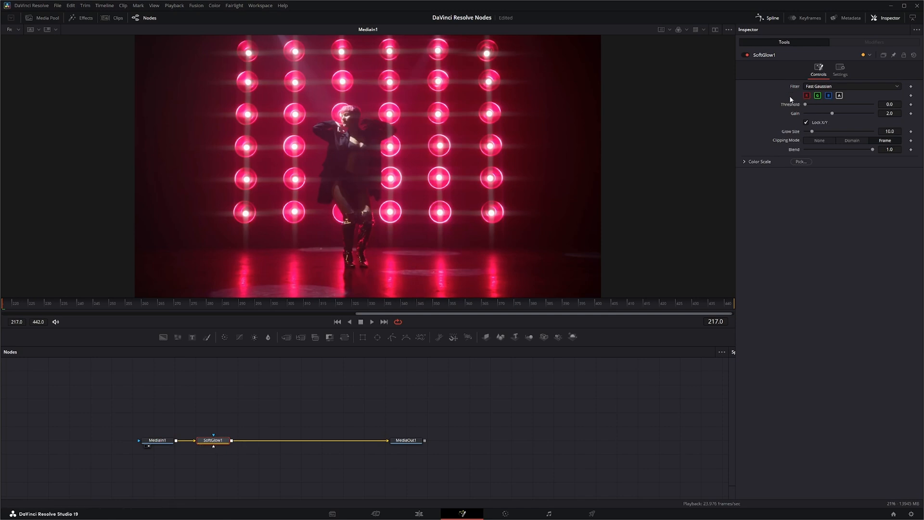
Review the glow Filter choices and keep Fast Gaussian
click(850, 86)
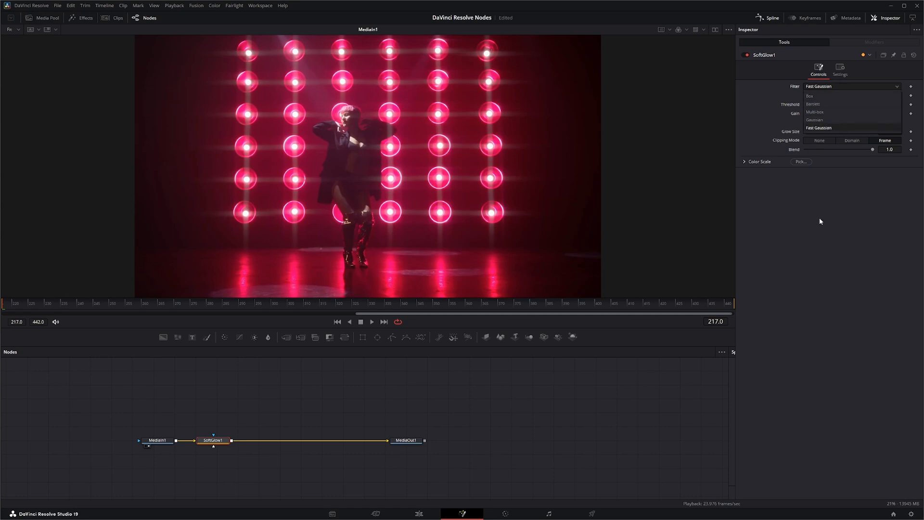
click(819, 128)
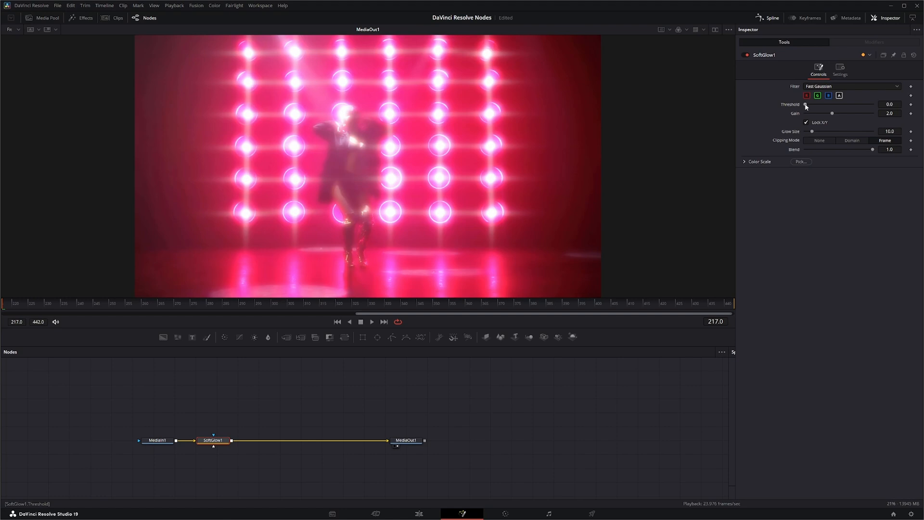
Raise the glow threshold, push gain to 2.112 and widen glow size to 38
drag(807, 104, 811, 104)
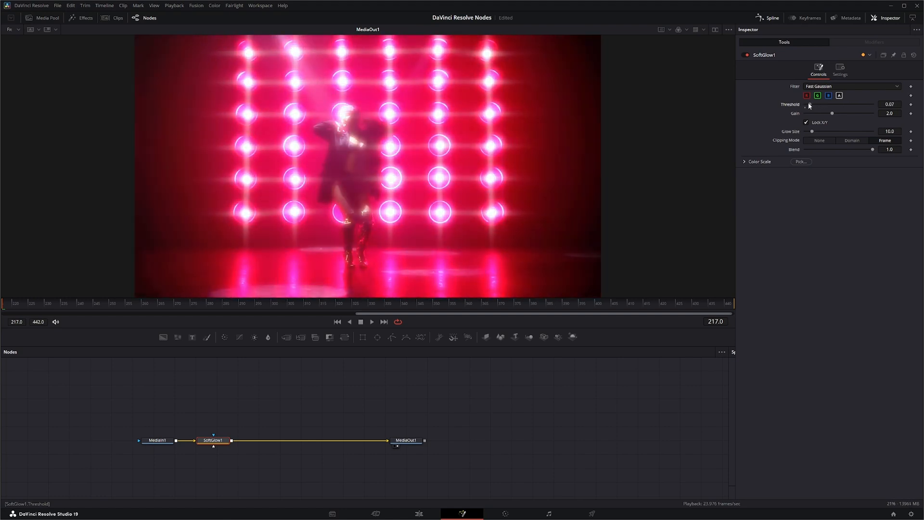
drag(808, 109, 833, 108)
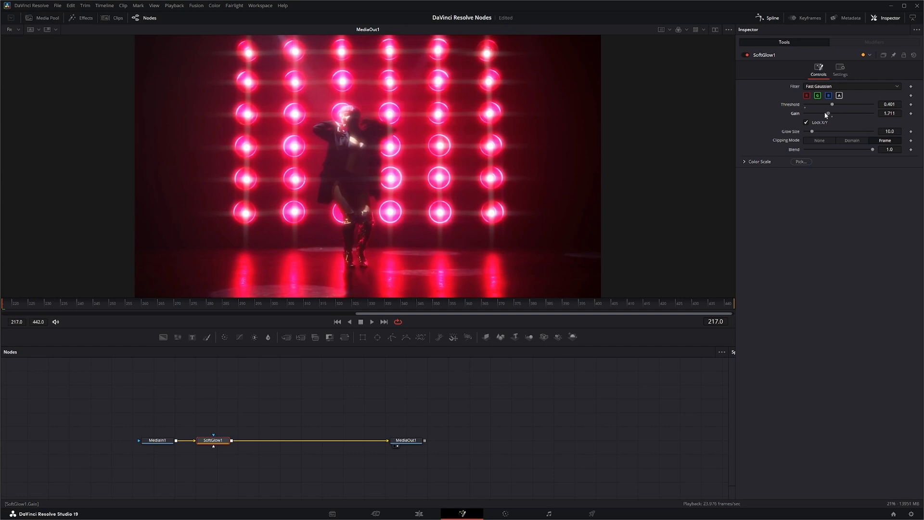
drag(831, 114, 825, 113)
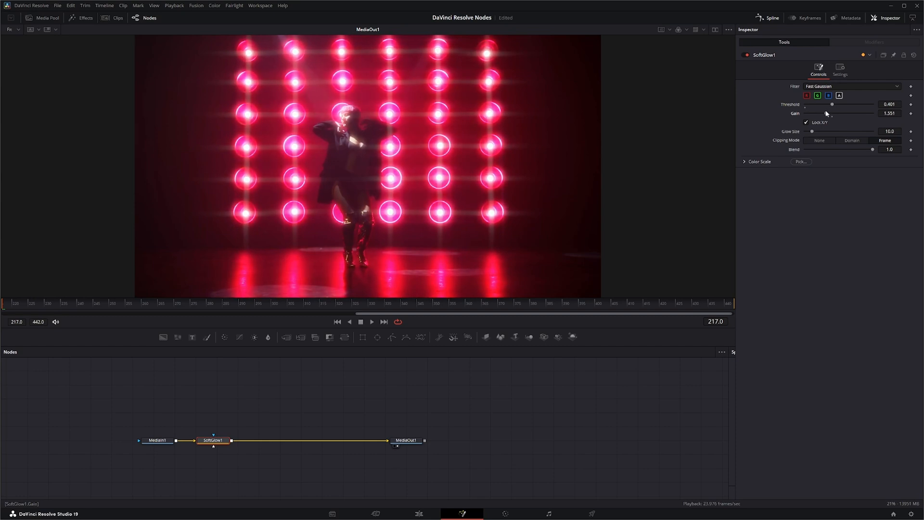
drag(812, 132, 819, 132)
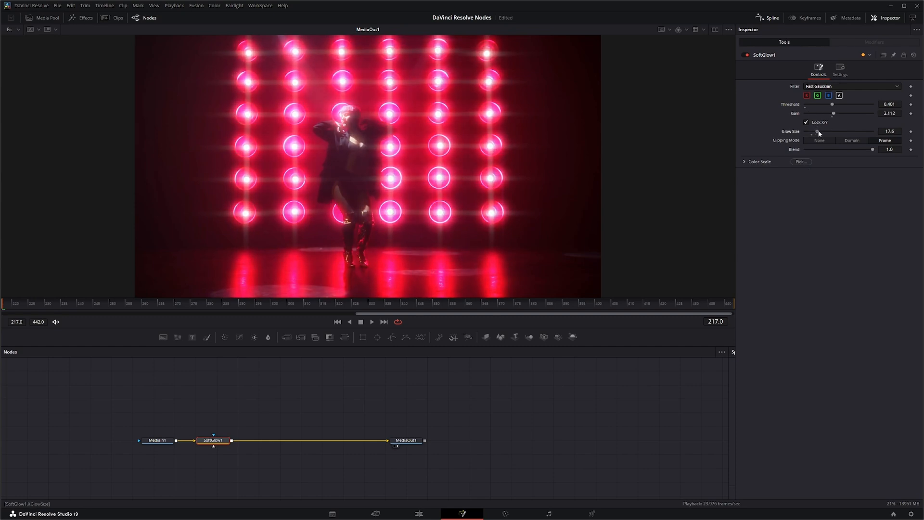
drag(818, 131, 826, 131)
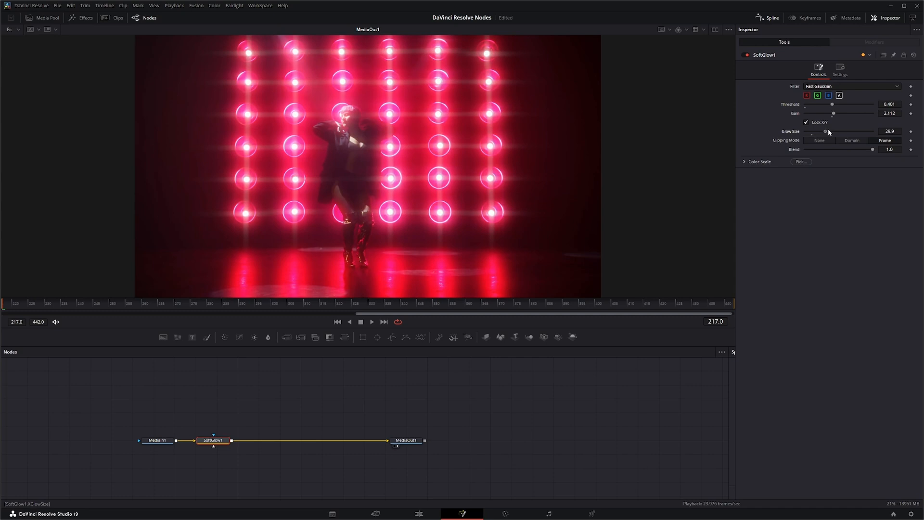
drag(825, 132, 831, 132)
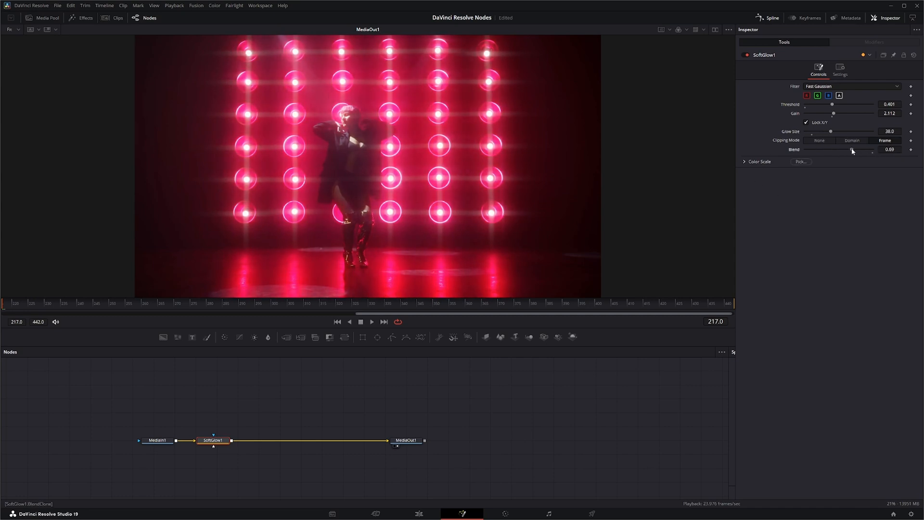
Reveal the Color Scale settings and fine-tune the threshold down to about 0.35
click(744, 162)
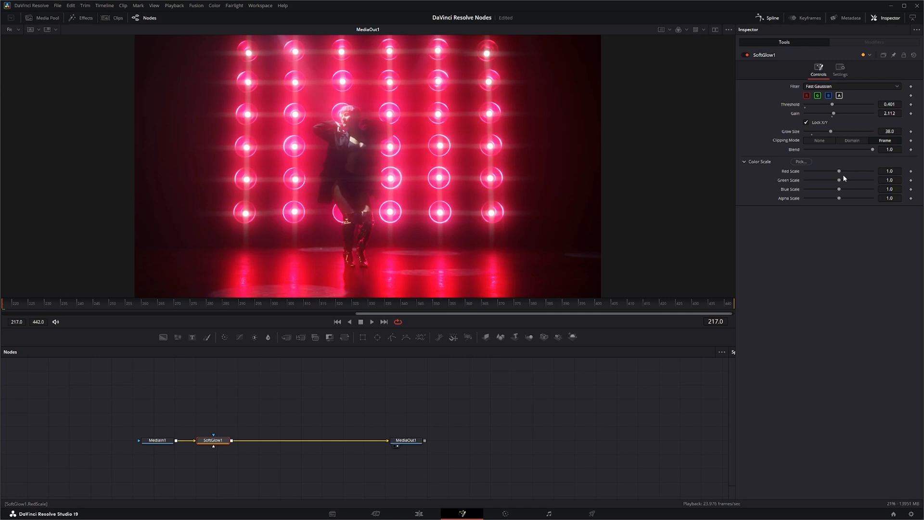
drag(838, 172, 859, 172)
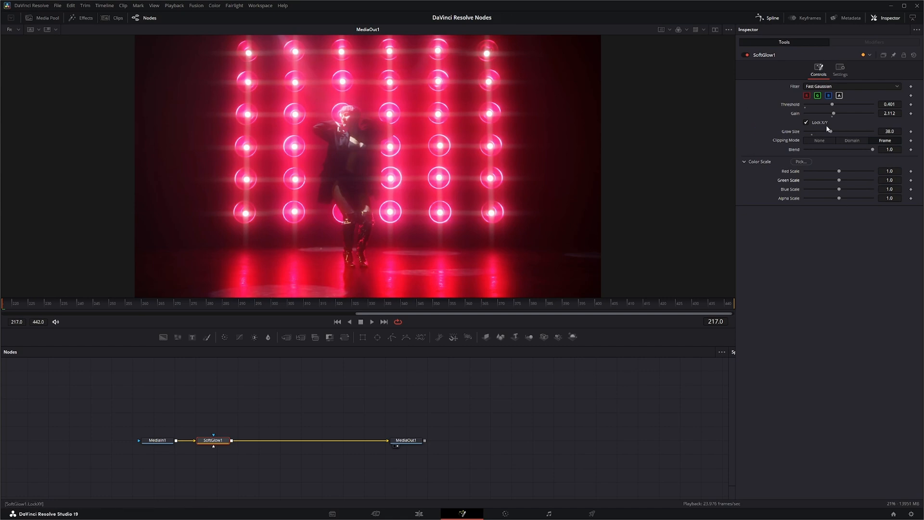
drag(832, 109, 830, 109)
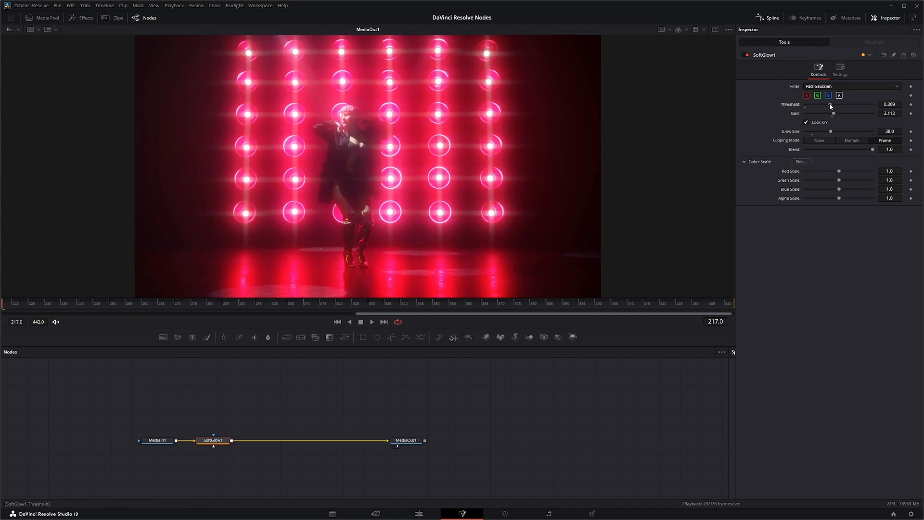
drag(833, 104, 829, 104)
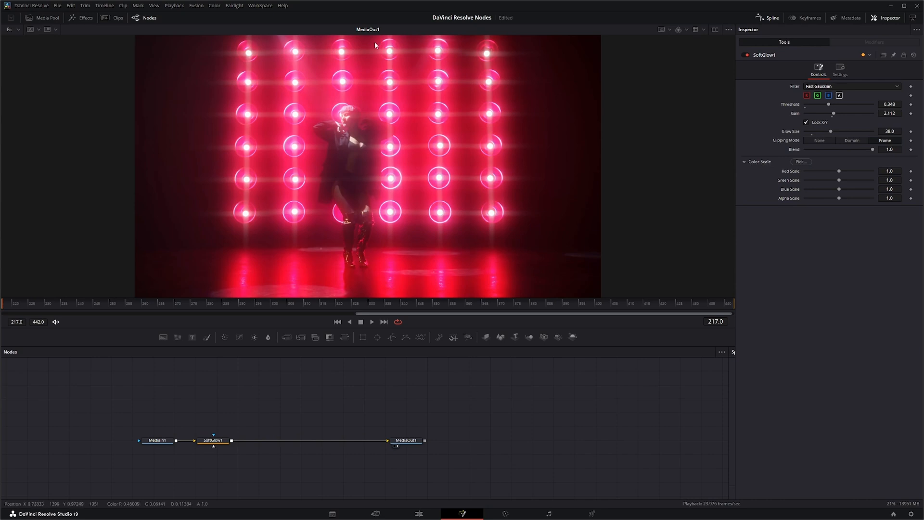
Play back the comp in the viewer to review the glow
click(372, 322)
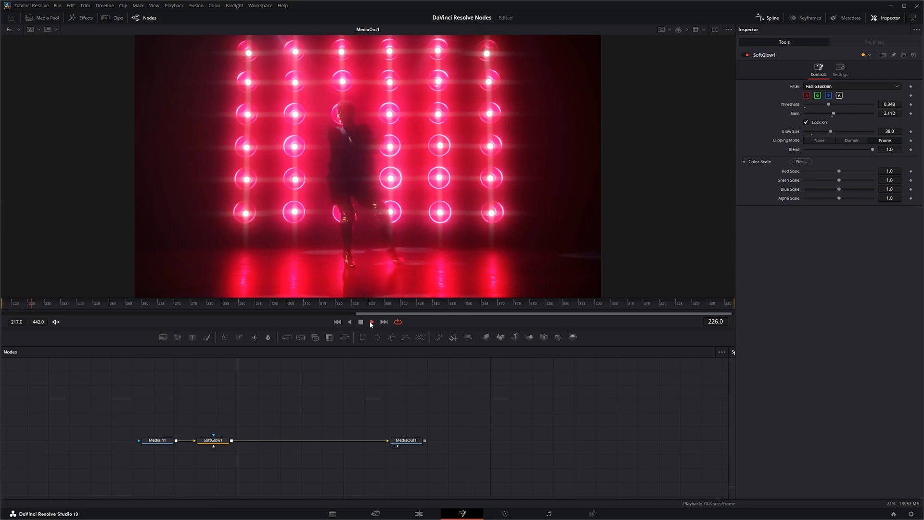
click(371, 322)
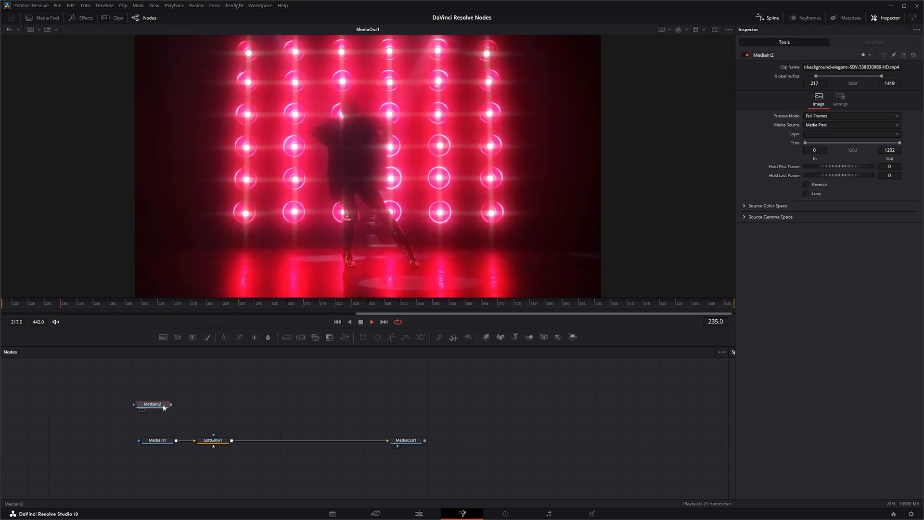
View the starburst clip MediaIn2 on its own and search Select Tool for a node to add
click(151, 405)
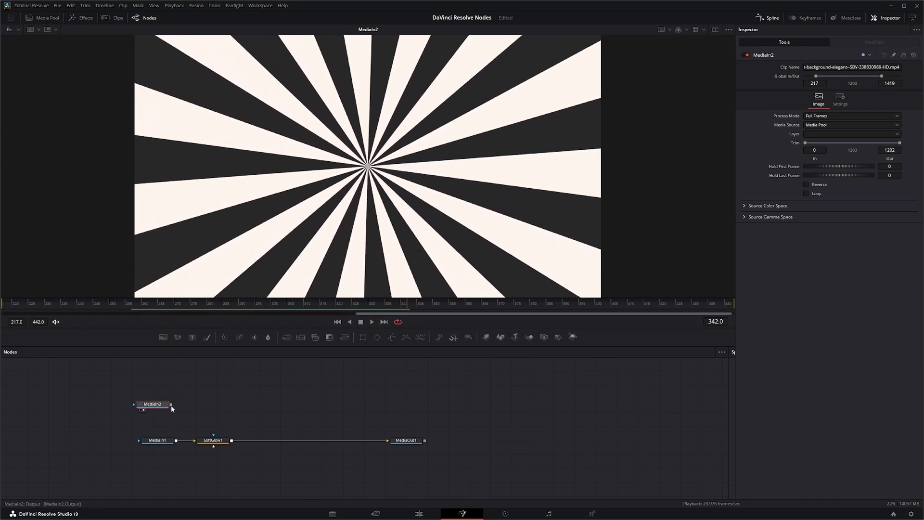
text(soft)
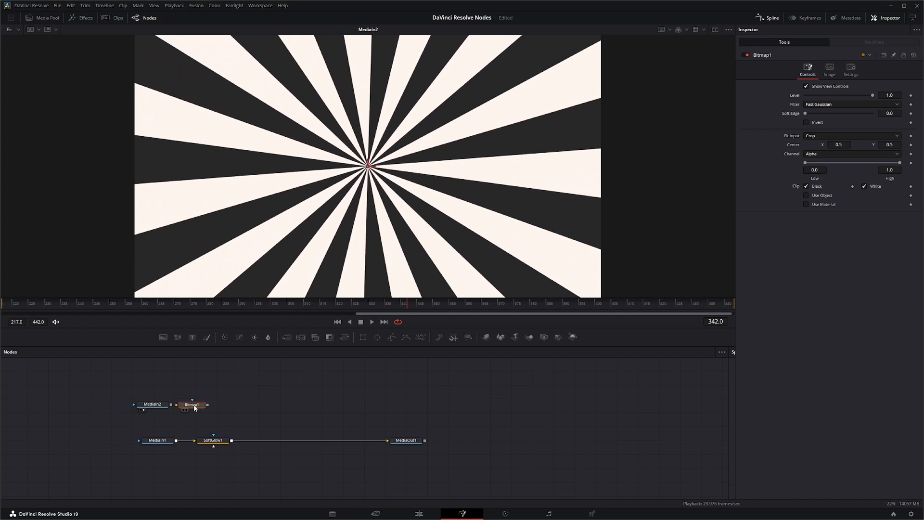
Feed the starburst into Bitmap1 and set its Low level to 0.272, High to 0.66
drag(191, 405, 203, 404)
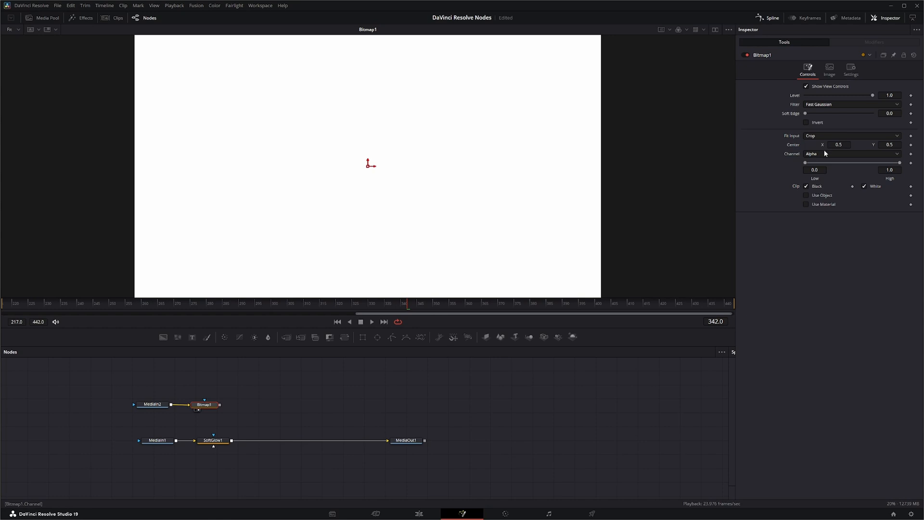
click(851, 154)
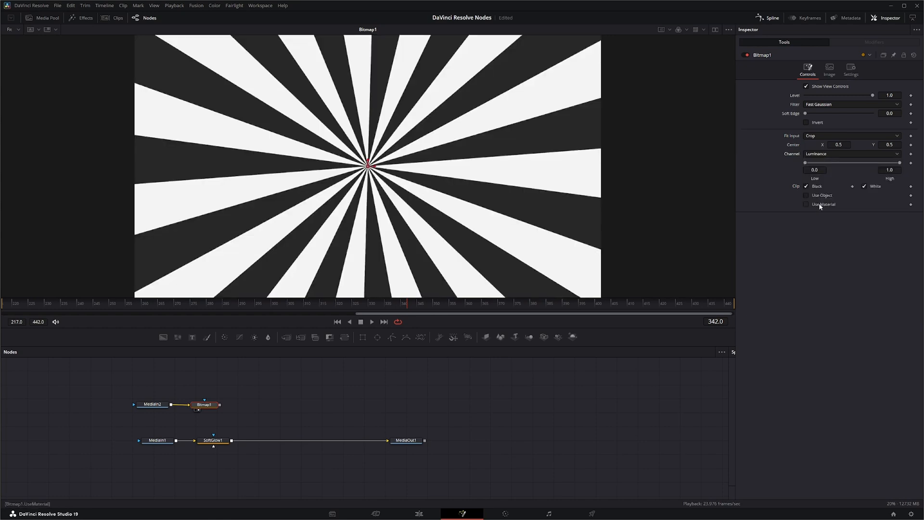
drag(806, 163, 830, 163)
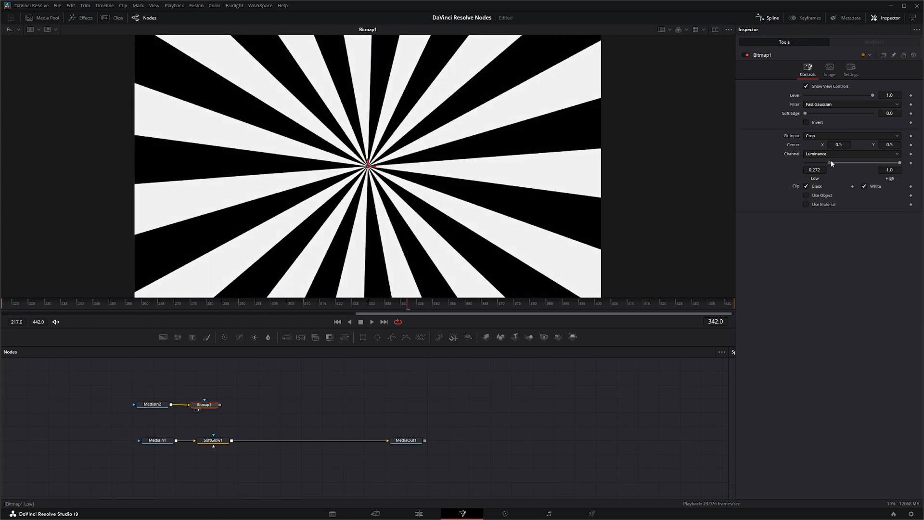
drag(899, 163, 868, 162)
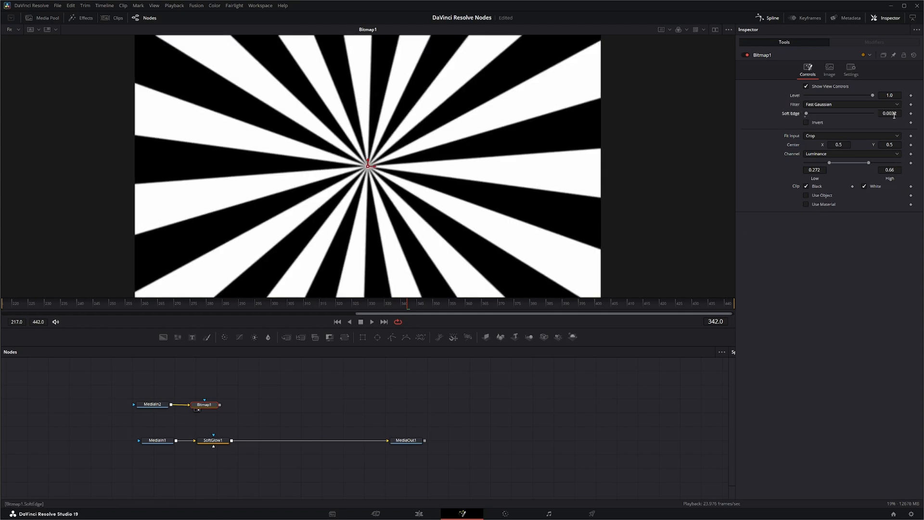
click(213, 440)
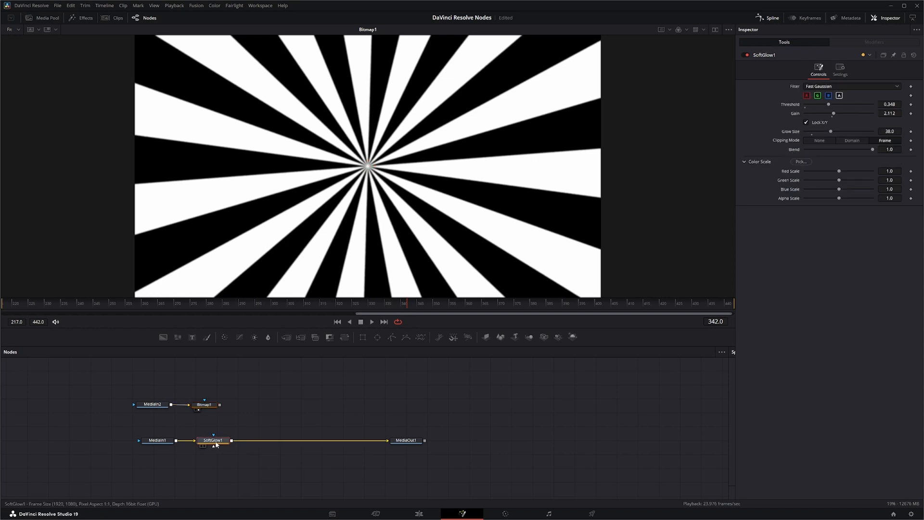
Wire Bitmap1's output into SoftGlow1's mask input and play the masked glow
click(213, 440)
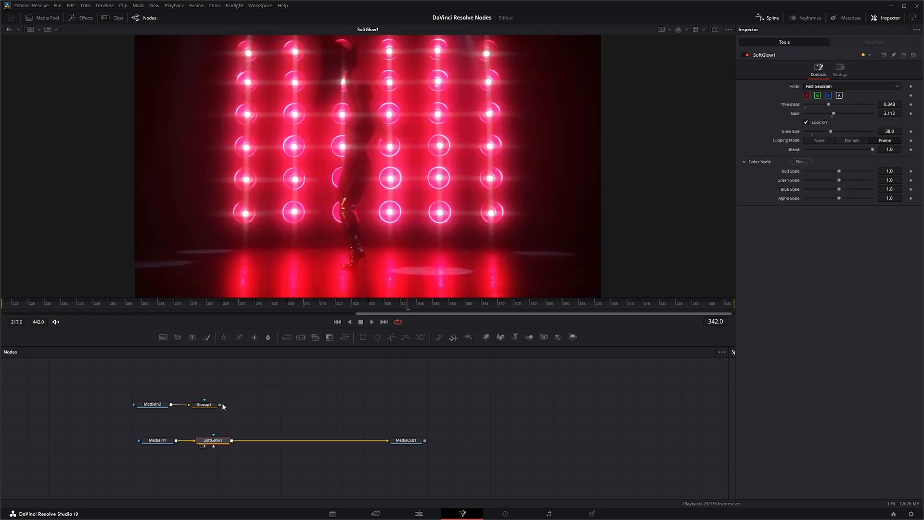
drag(219, 404, 258, 405)
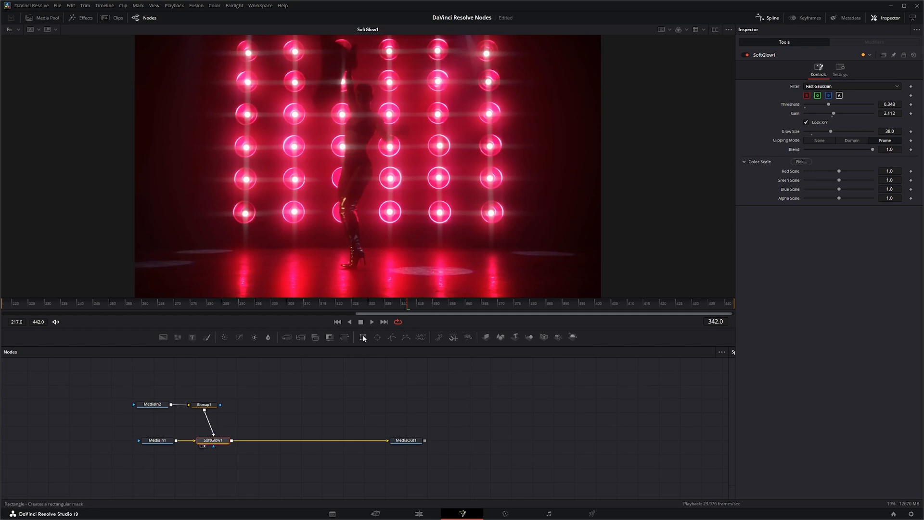
click(372, 321)
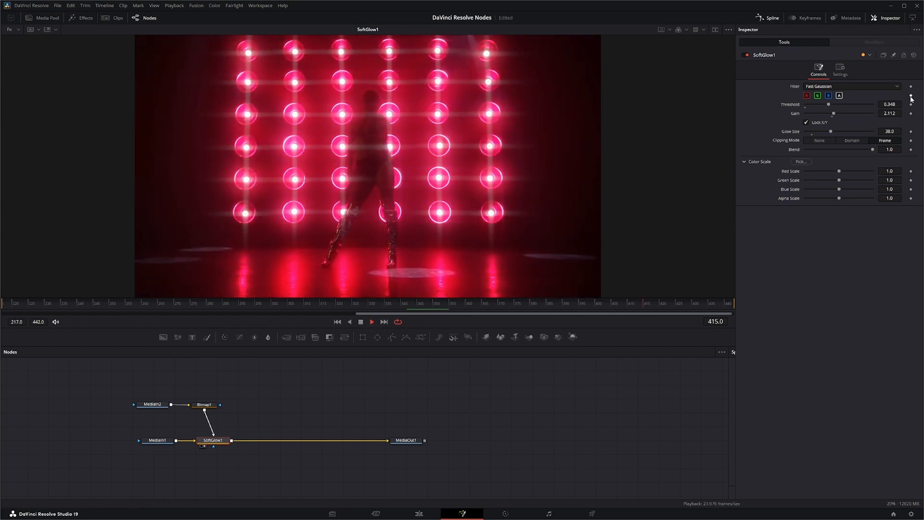
Work the masked glow's threshold back and forth to settle at 0.433
drag(829, 104, 849, 104)
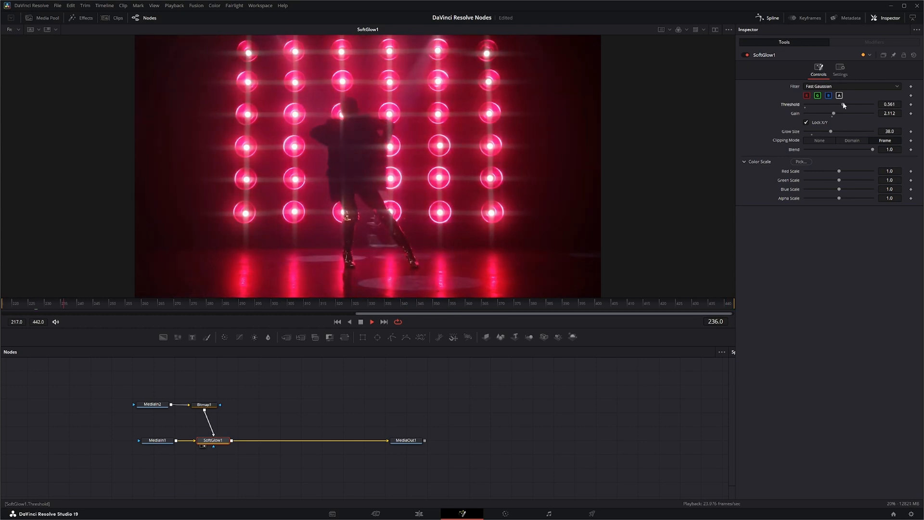
drag(843, 108, 818, 109)
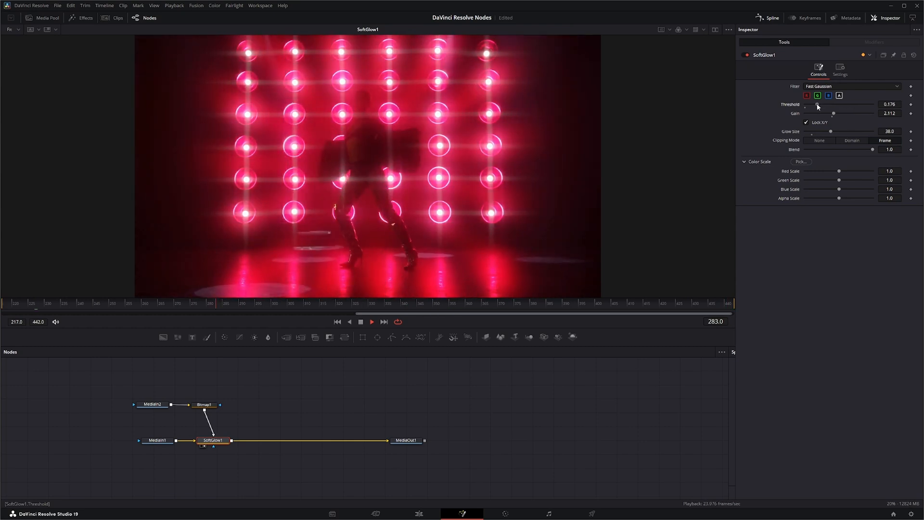
drag(826, 108, 810, 109)
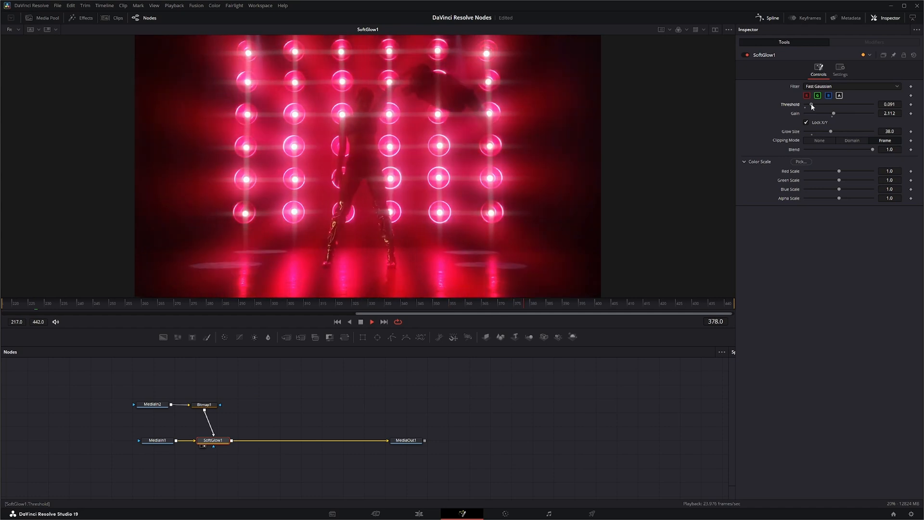
drag(812, 109, 817, 109)
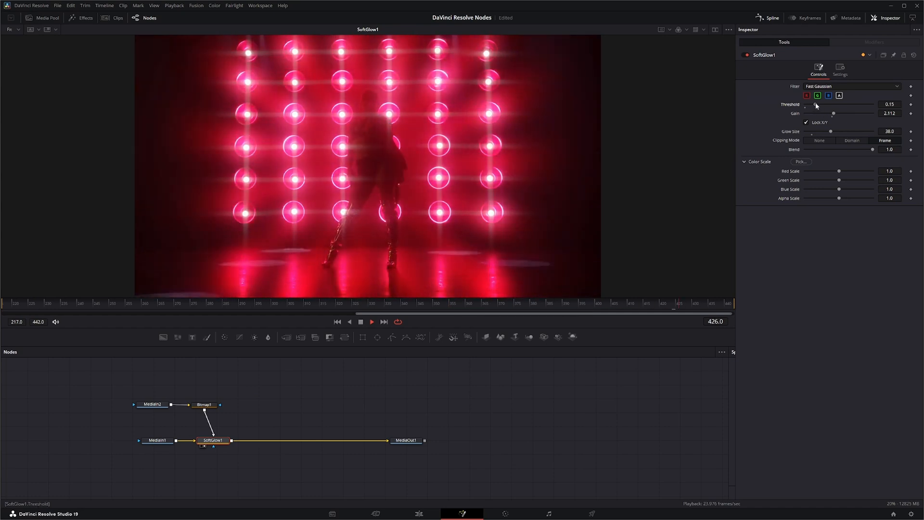
drag(815, 109, 826, 109)
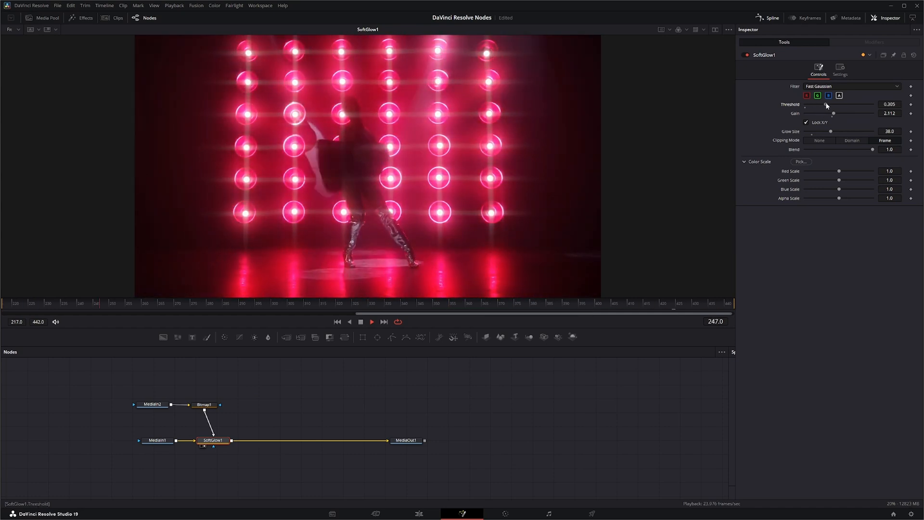
drag(826, 109, 834, 109)
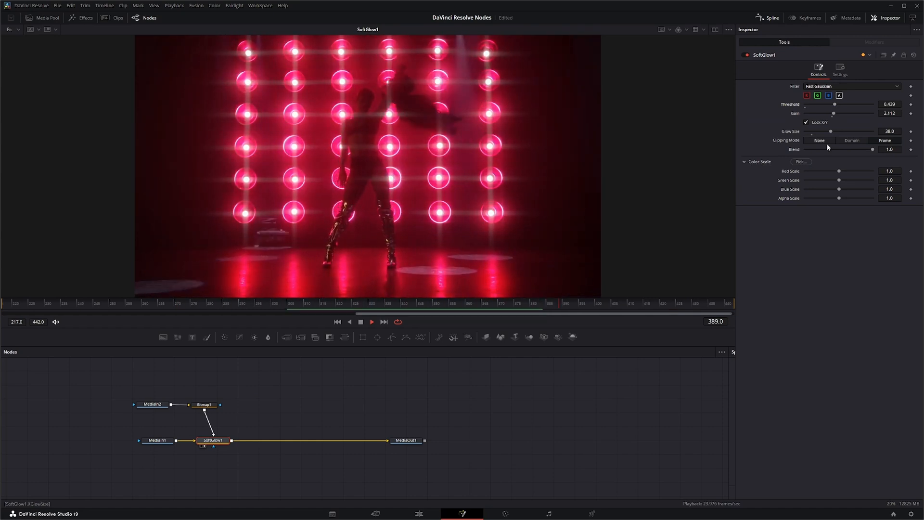
Raise the glow gain to 2.513 and set glow size to about 40.1
drag(833, 114, 840, 114)
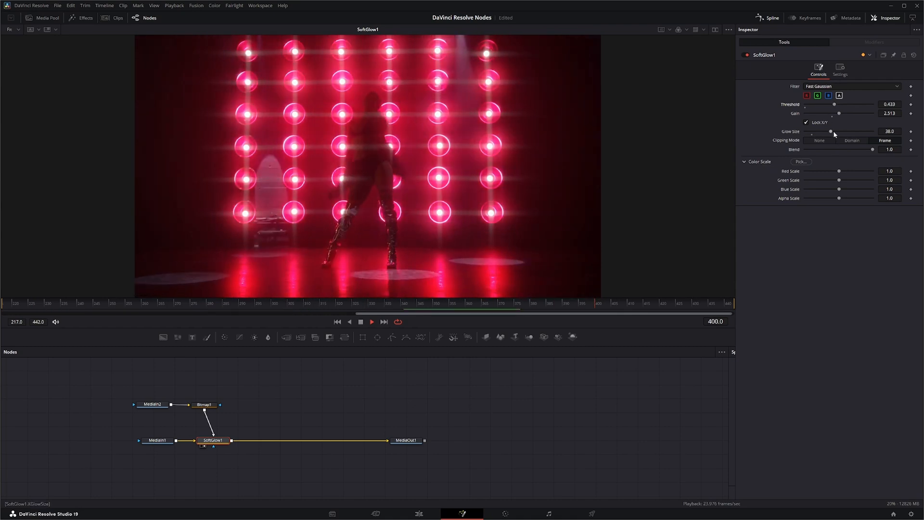
drag(831, 132, 835, 132)
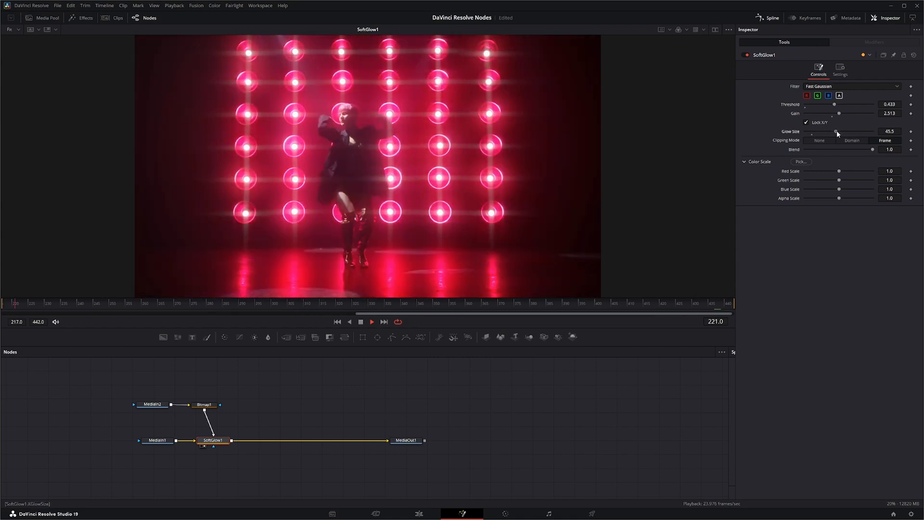
drag(835, 131, 833, 131)
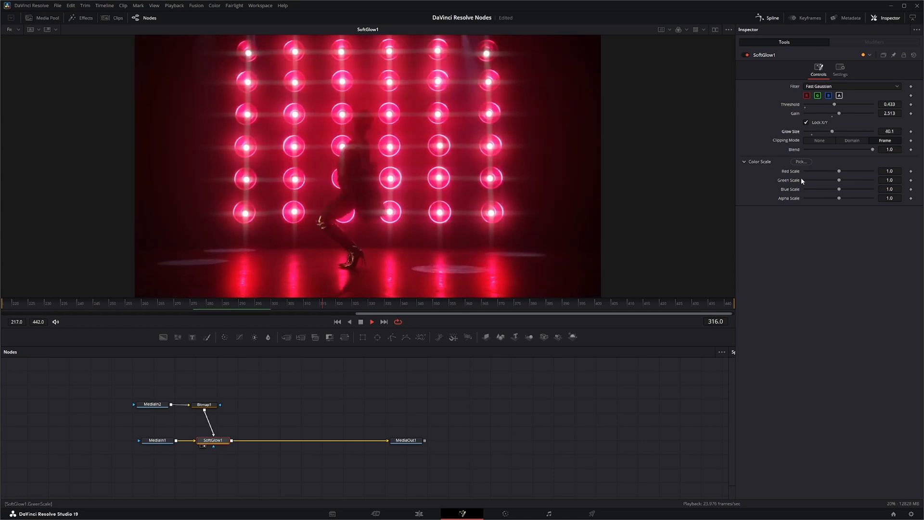
Tint the glow magenta: blue scale up to 1.807, red scale down to about 0.86
drag(838, 190, 852, 189)
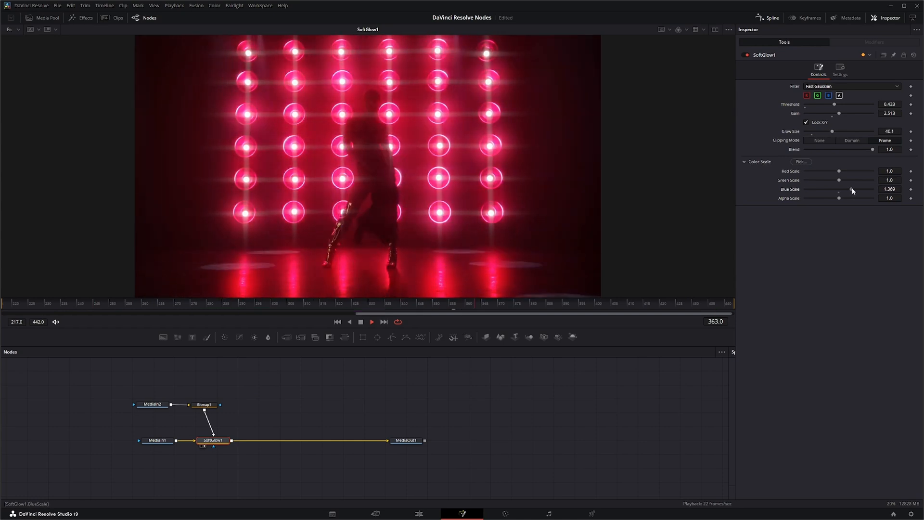
drag(838, 171, 825, 171)
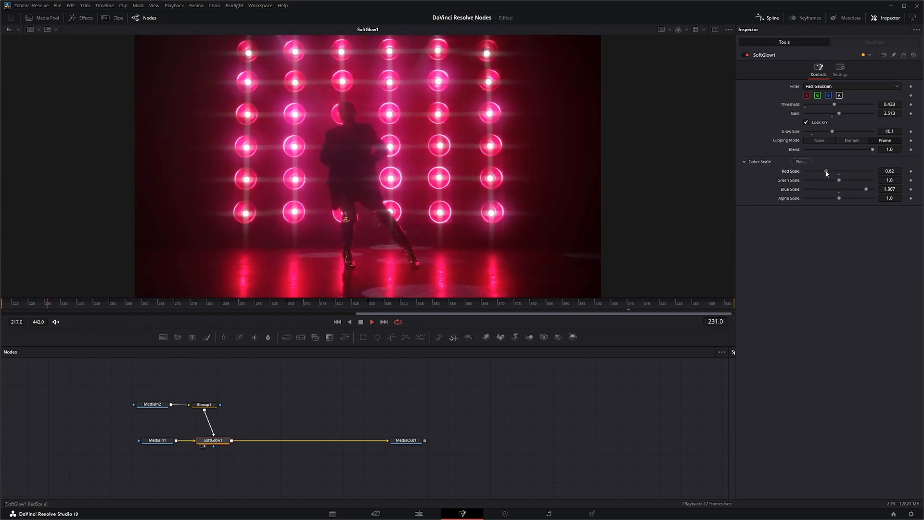
drag(825, 171, 834, 172)
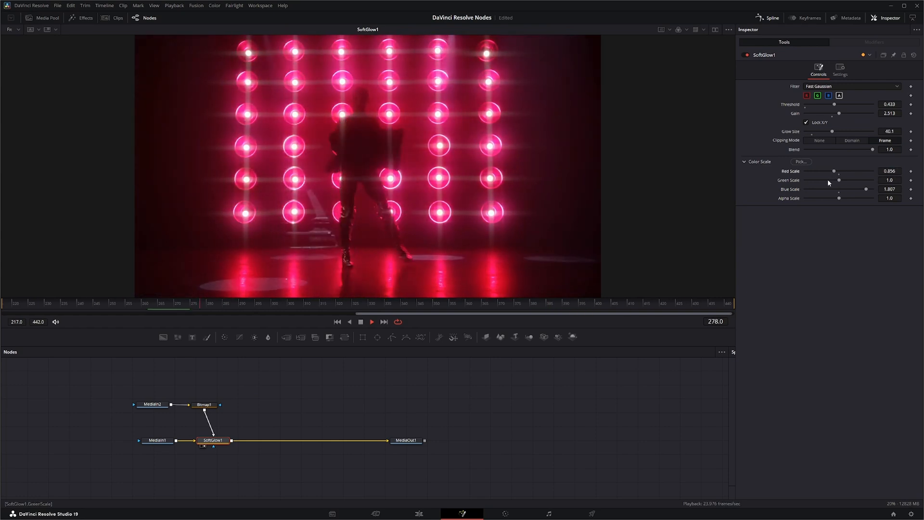